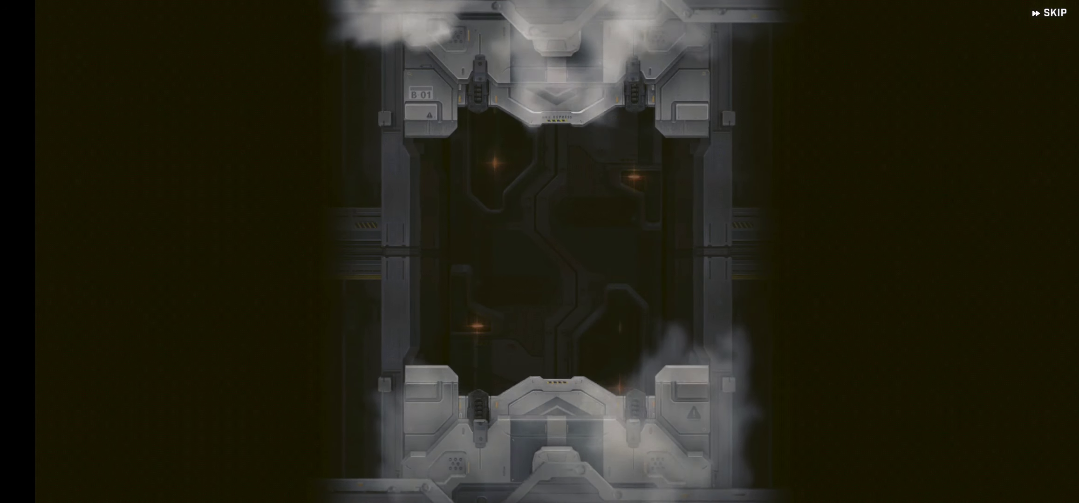
# Skip the Cinderella pickup animation to reveal four SR and six R Nikkes.
pyautogui.click(1049, 12)
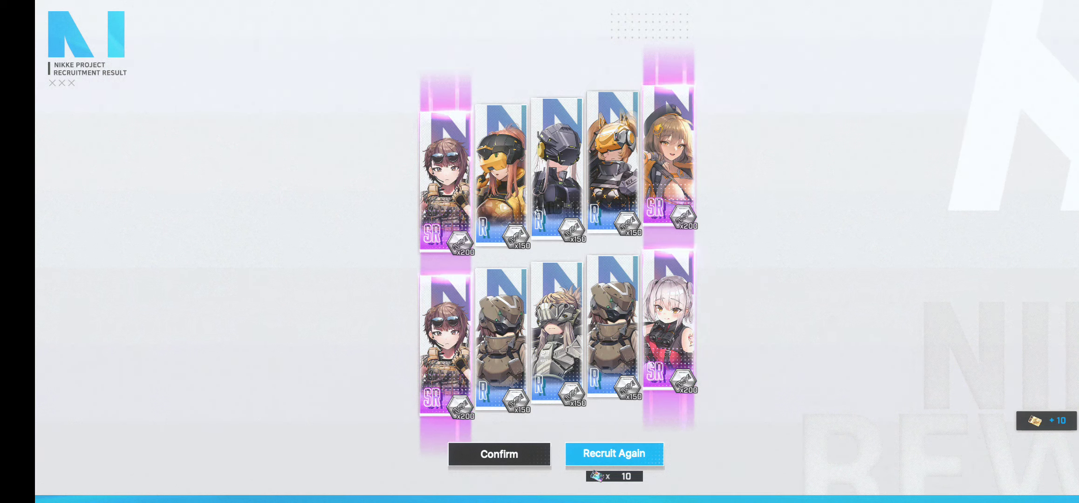
# Recruit ten again, then confirm the seven SR and three R results.
pyautogui.click(498, 455)
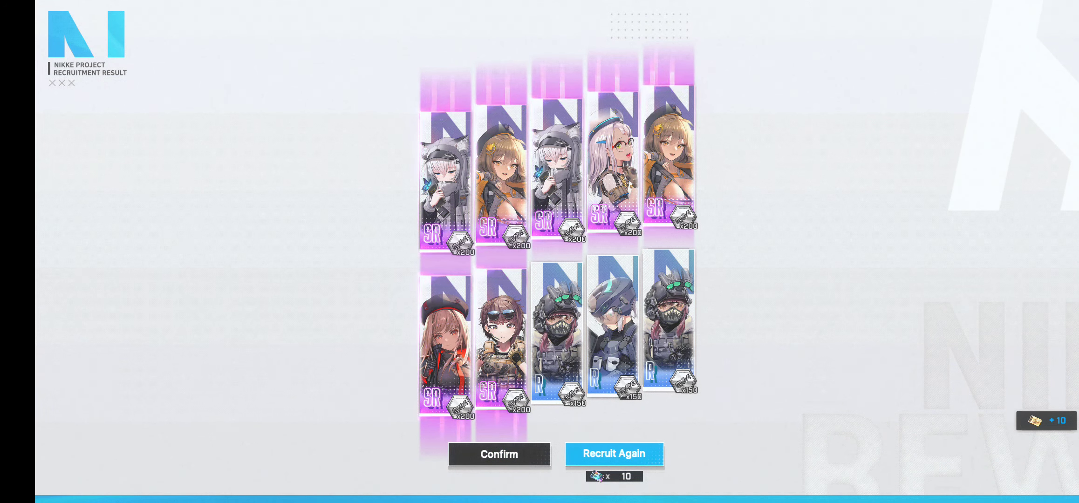
pyautogui.click(499, 454)
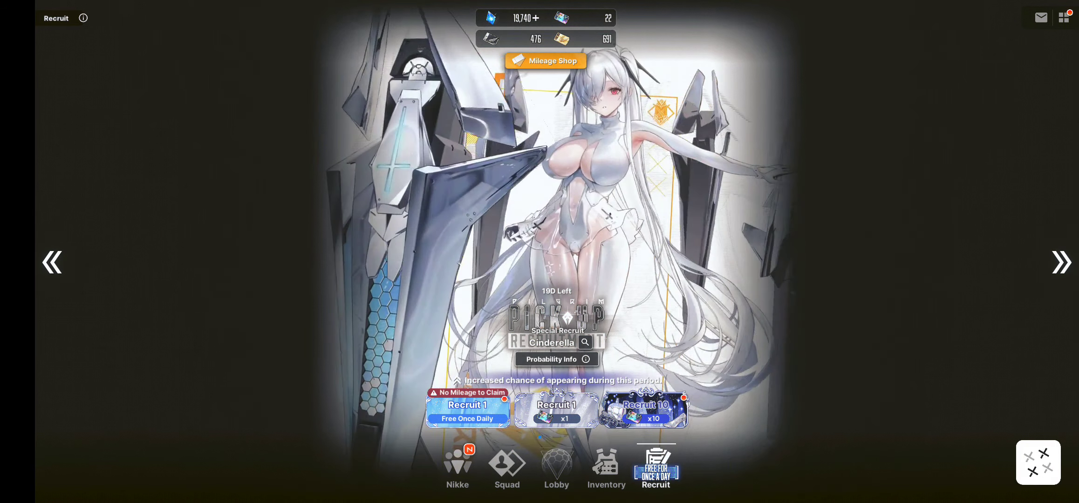
# Start a third Cinderella ten-pull, yielding three SR and seven R Nikkes.
pyautogui.click(467, 410)
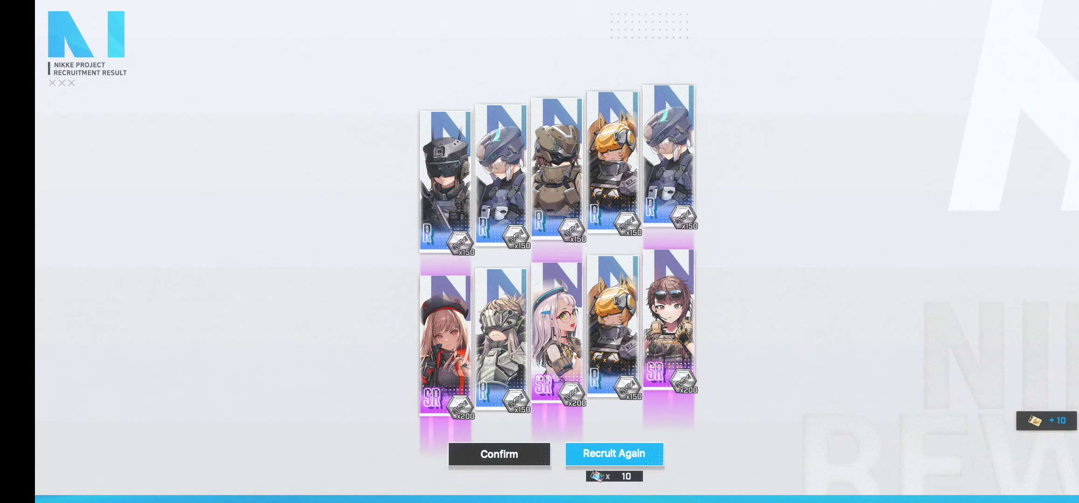
# Recruit ten again for a fourth pull showing four SR and six R Nikkes.
pyautogui.click(499, 454)
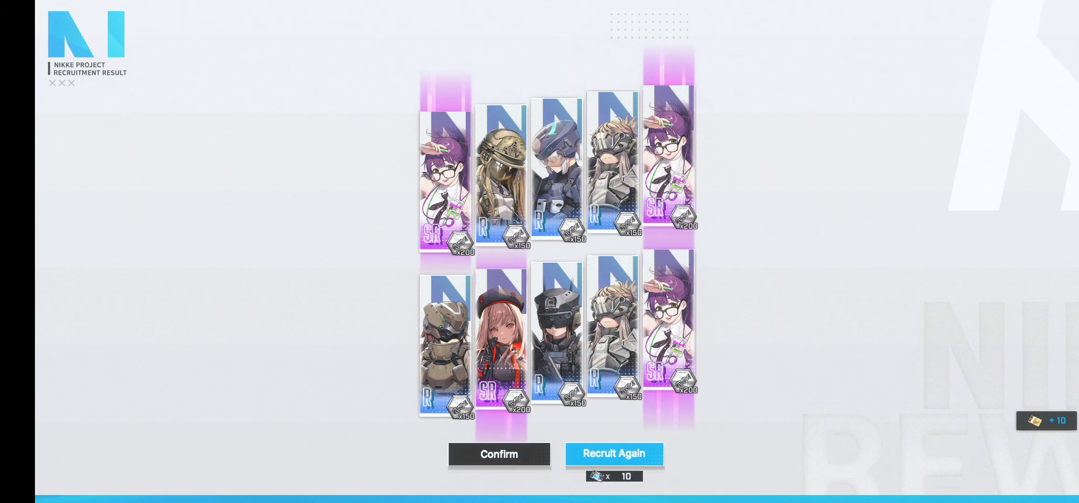
# Confirm the fourth pull's results and return to the Lobby.
pyautogui.click(499, 455)
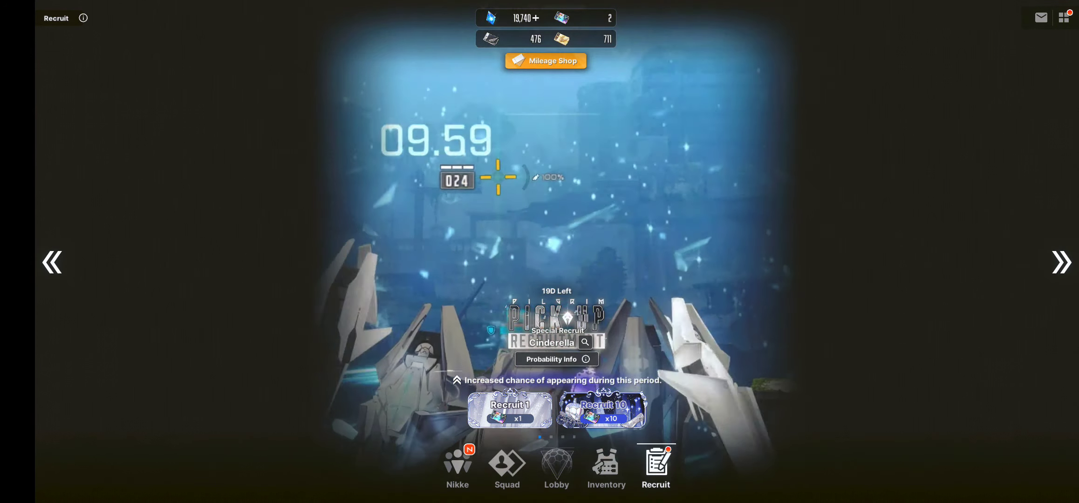
pyautogui.click(556, 470)
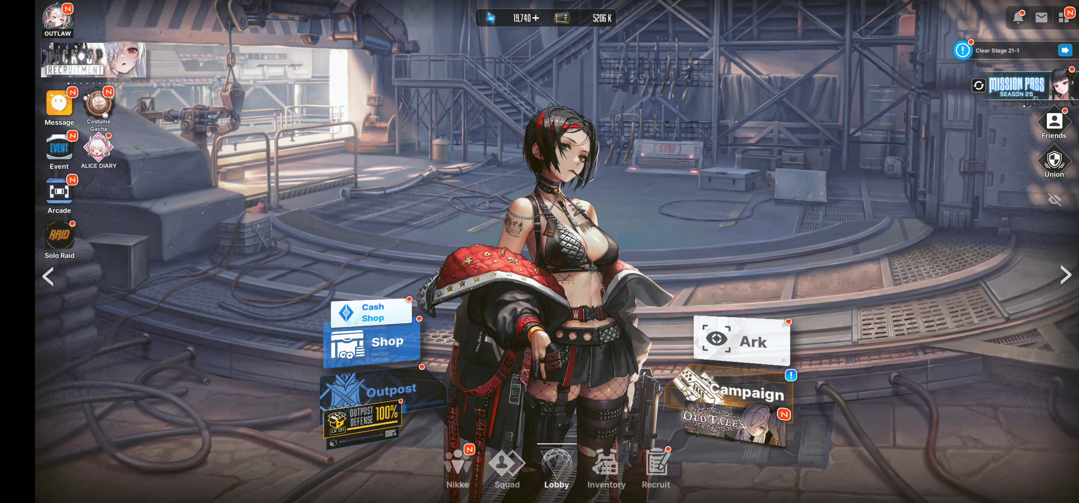